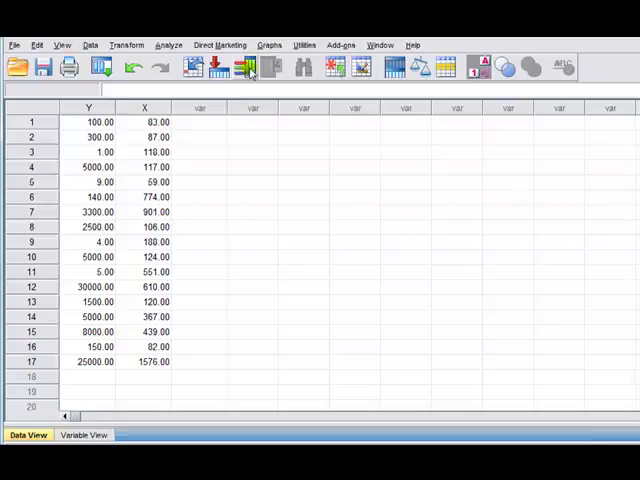
- Open the legacy Scatter/Dot chart dialog from the Graphs menu
click(268, 45)
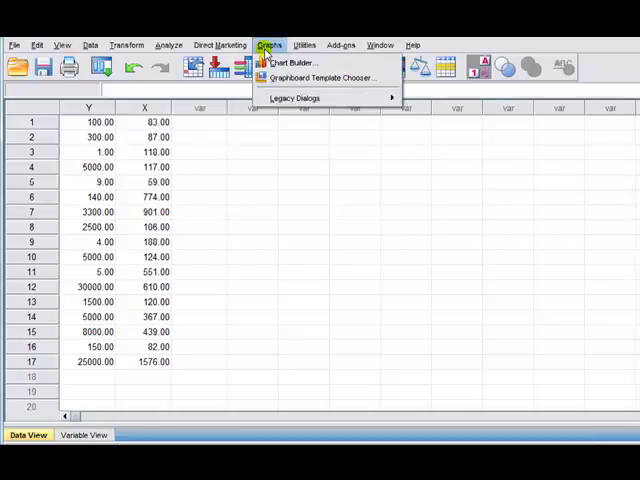
mouse_move(295, 97)
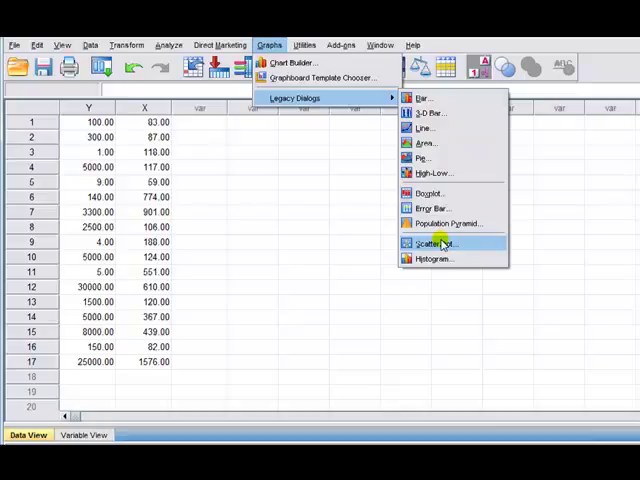
click(431, 243)
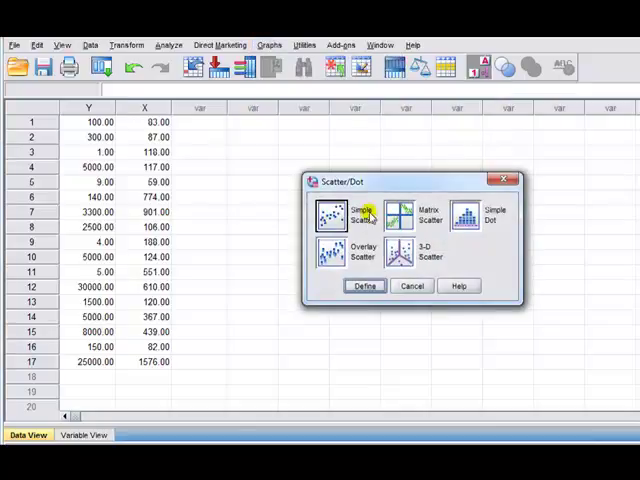
- Define a Simple Scatter with Y on the Y axis and X on the X axis
click(332, 217)
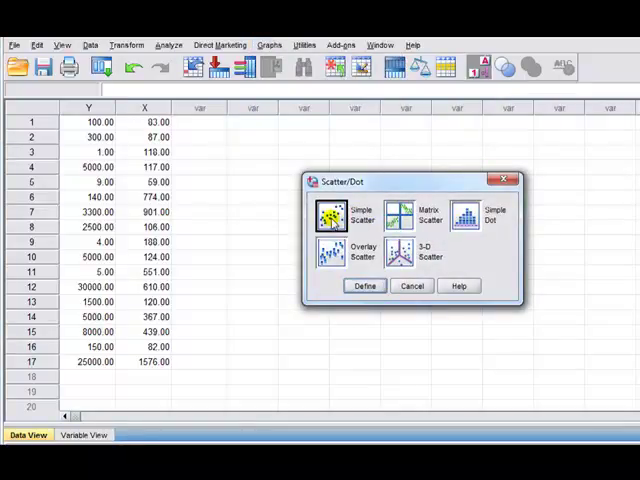
click(363, 285)
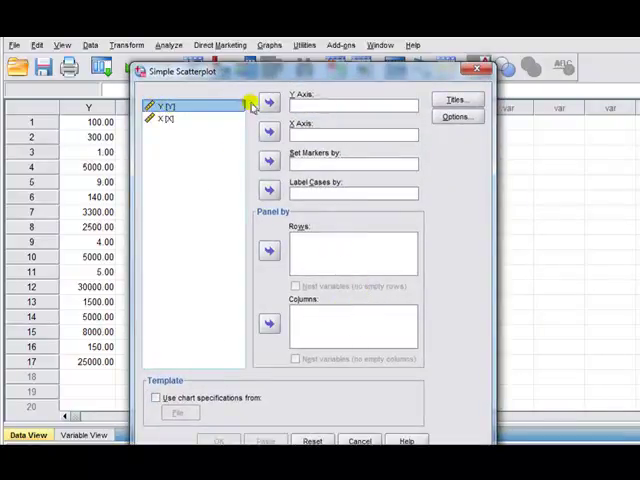
click(268, 104)
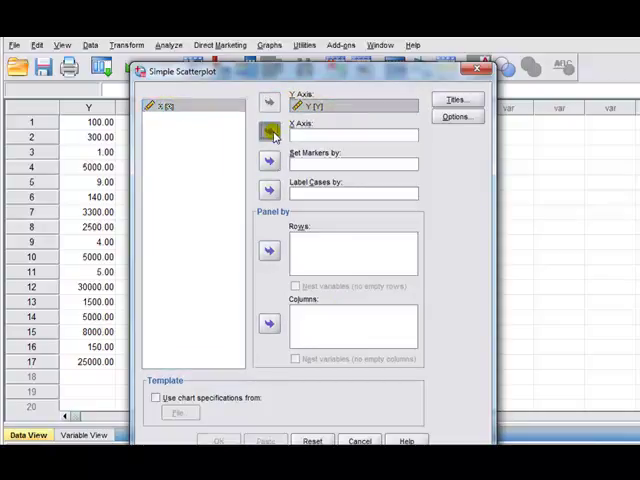
click(269, 131)
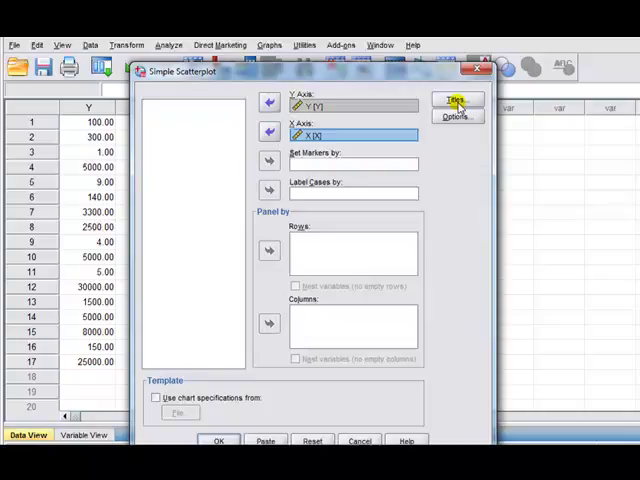
click(456, 99)
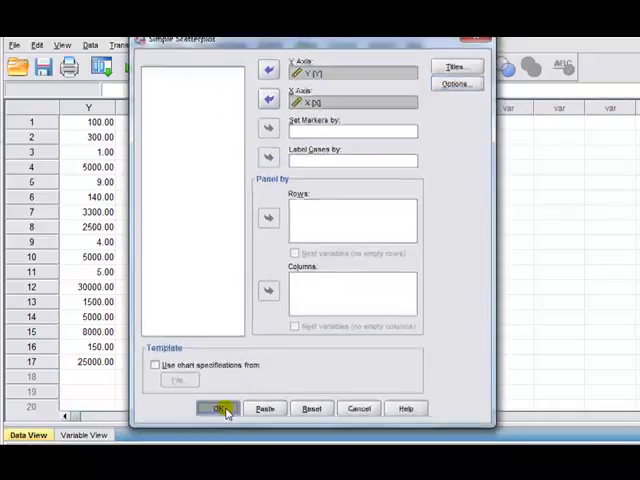
click(216, 408)
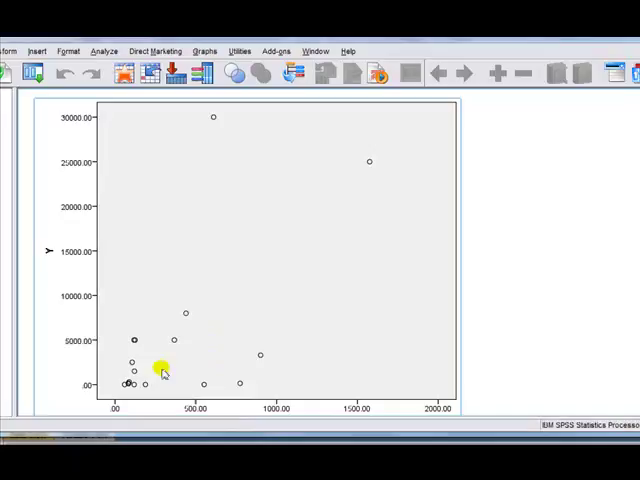
mouse_move(204, 181)
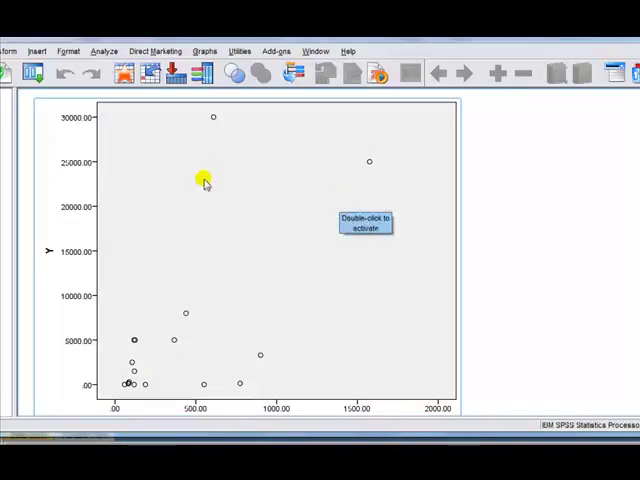
mouse_move(275, 238)
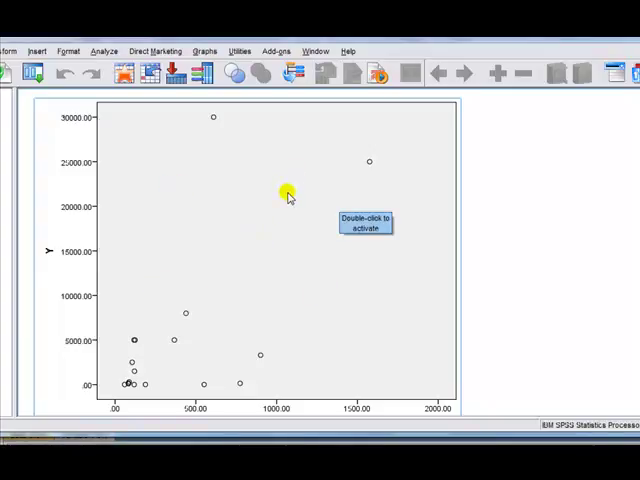
- Open the Y-versus-X scatterplot in the Chart Editor
double_click(289, 192)
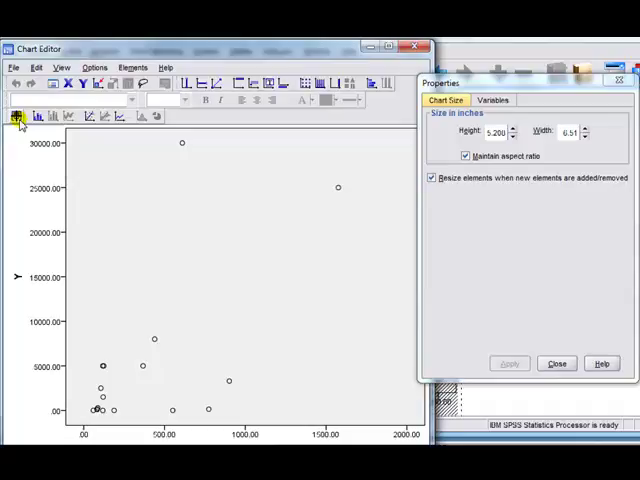
mouse_move(90, 116)
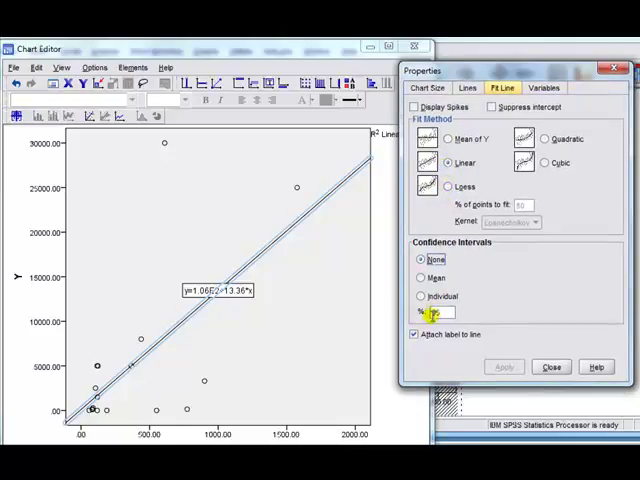
- Detach the linear fit line's equation label, then reattach it to the line and apply
click(414, 335)
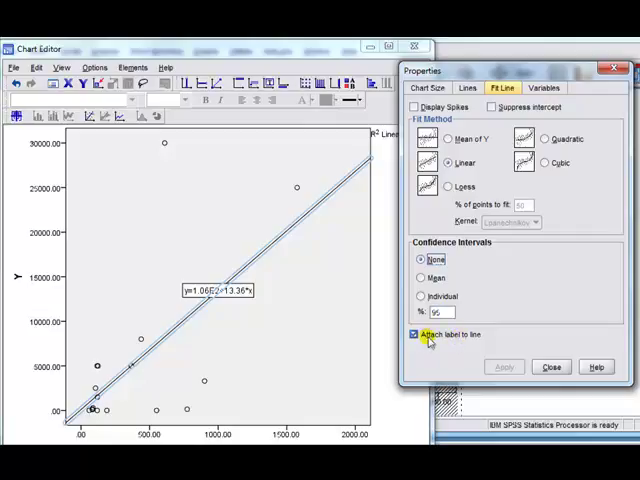
click(413, 334)
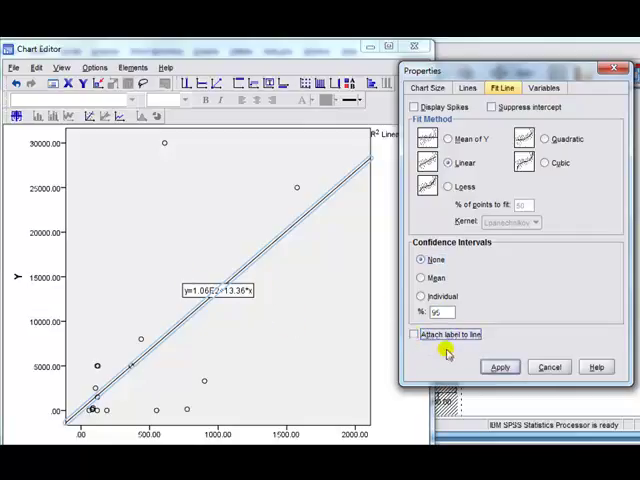
click(500, 366)
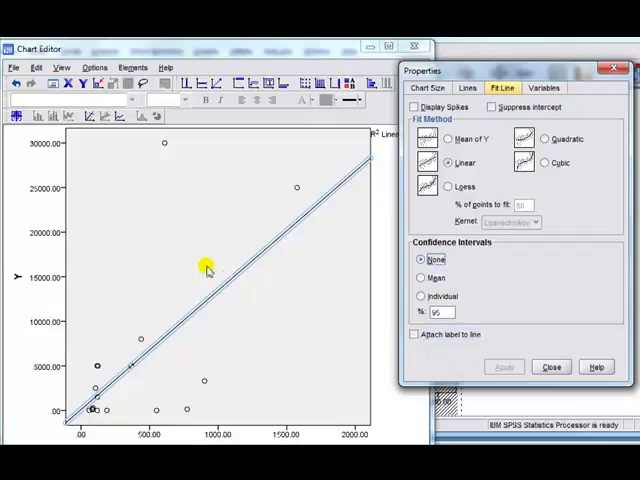
click(414, 334)
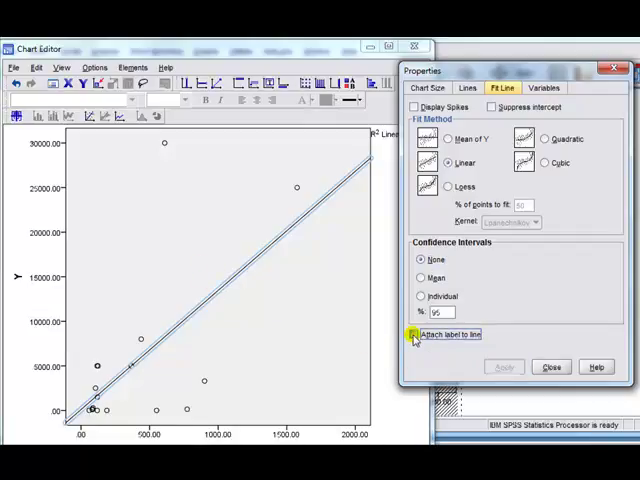
click(413, 334)
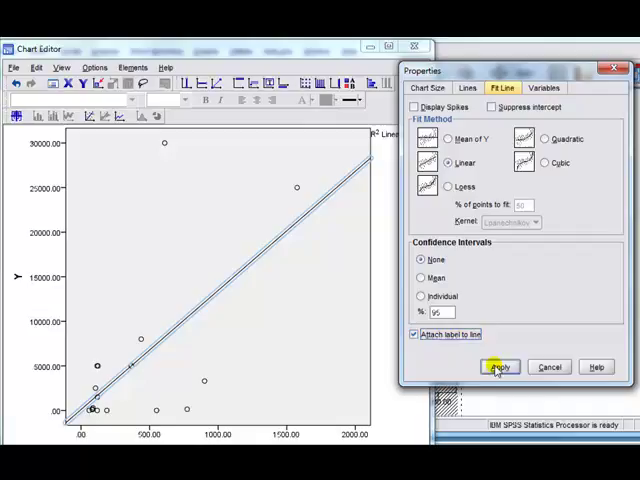
click(499, 366)
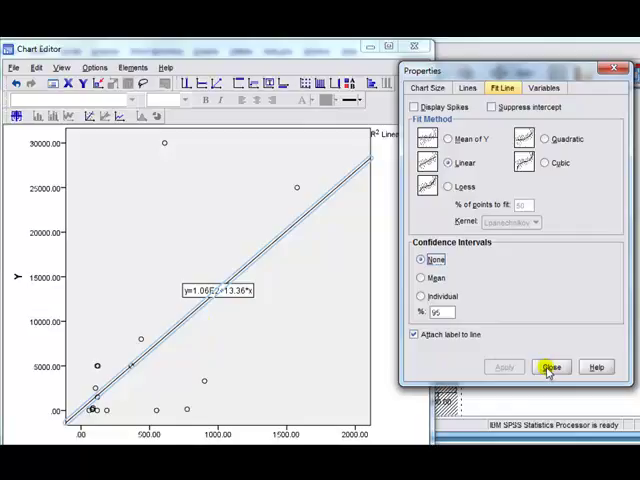
click(550, 365)
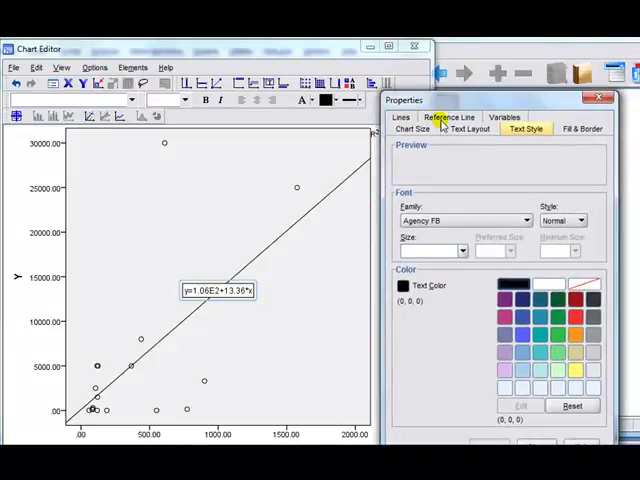
- Select the equation label on the fit line for editing
click(449, 117)
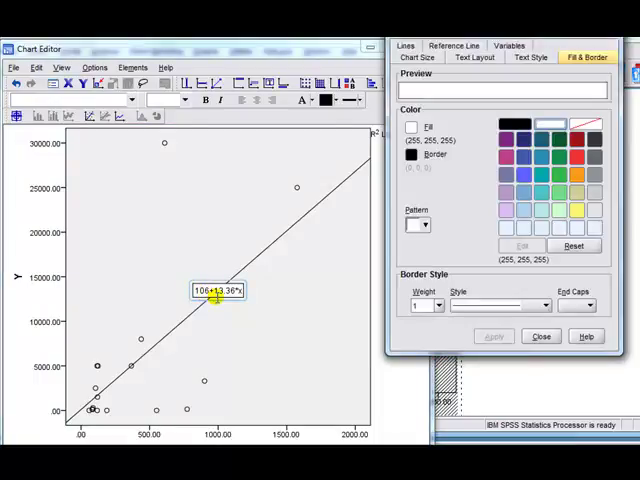
click(540, 336)
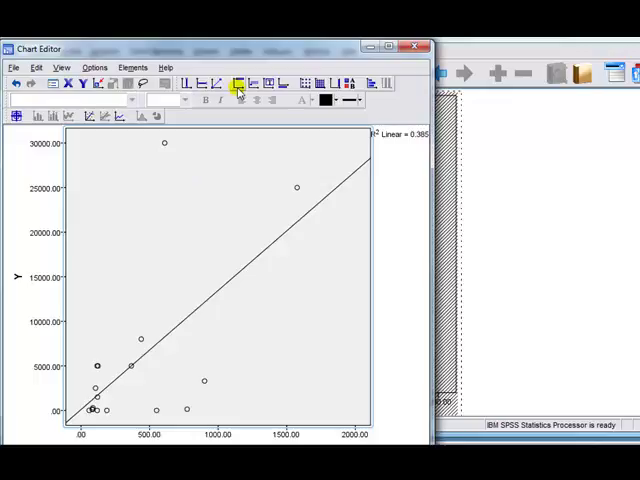
mouse_move(253, 90)
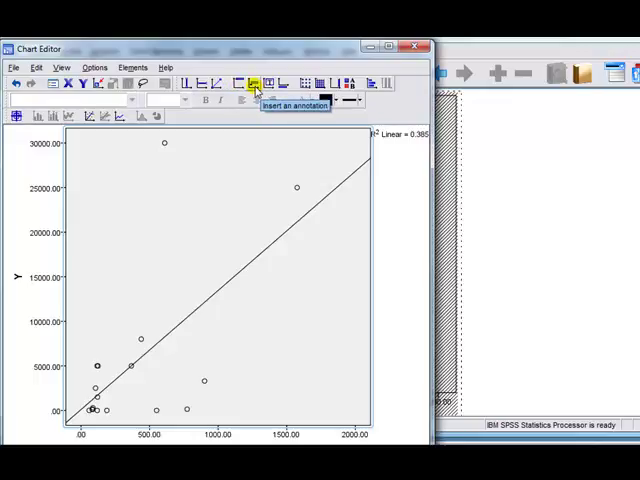
- Insert a text annotation and type 'y =' and '108' into it
click(252, 83)
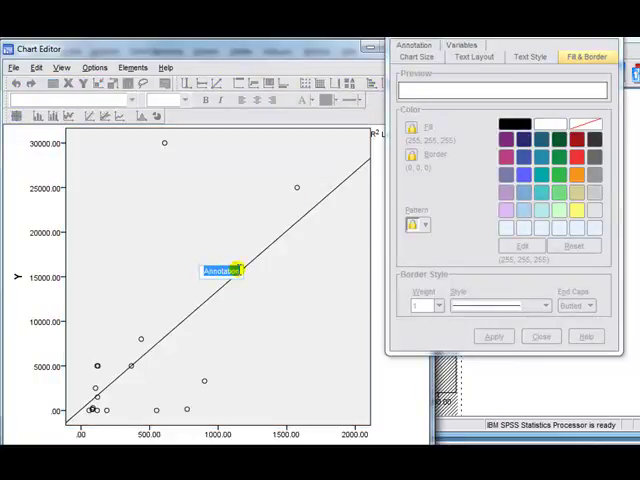
text(y =)
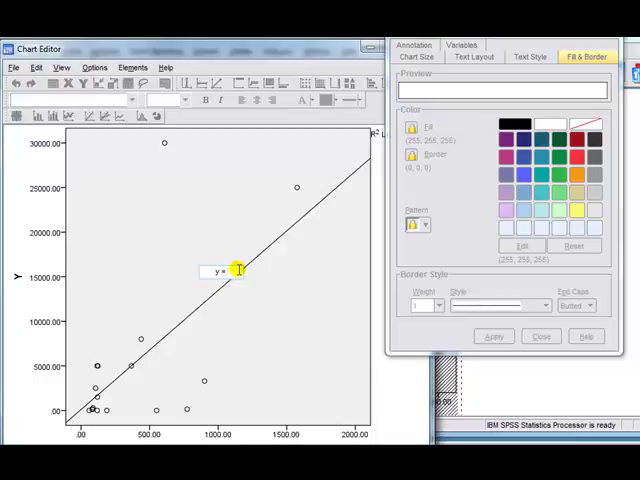
text(108+13X)
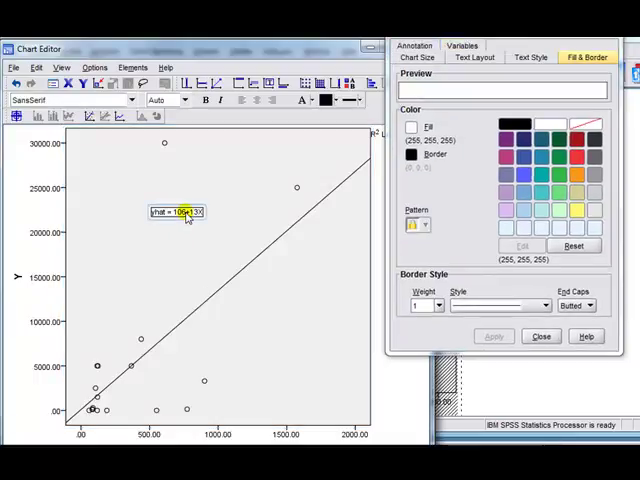
- Select the y=106+13X text box to reposition and restyle it
click(416, 45)
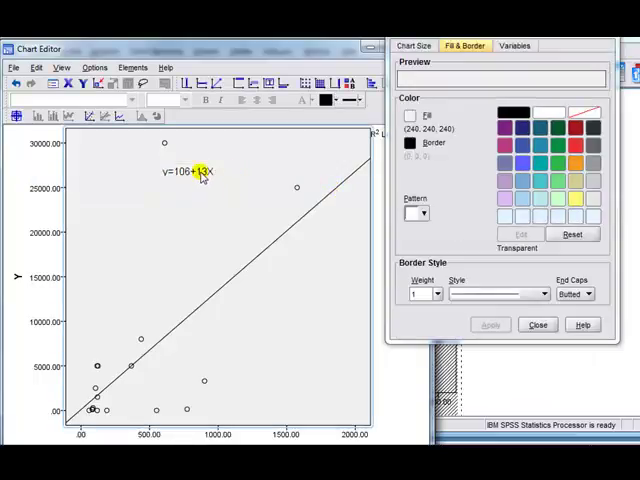
click(190, 171)
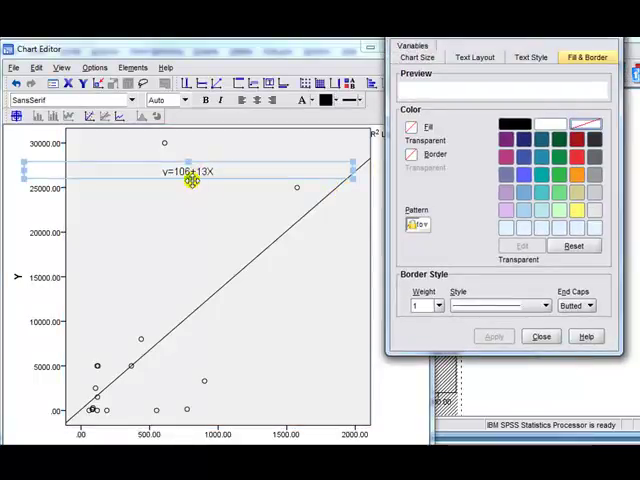